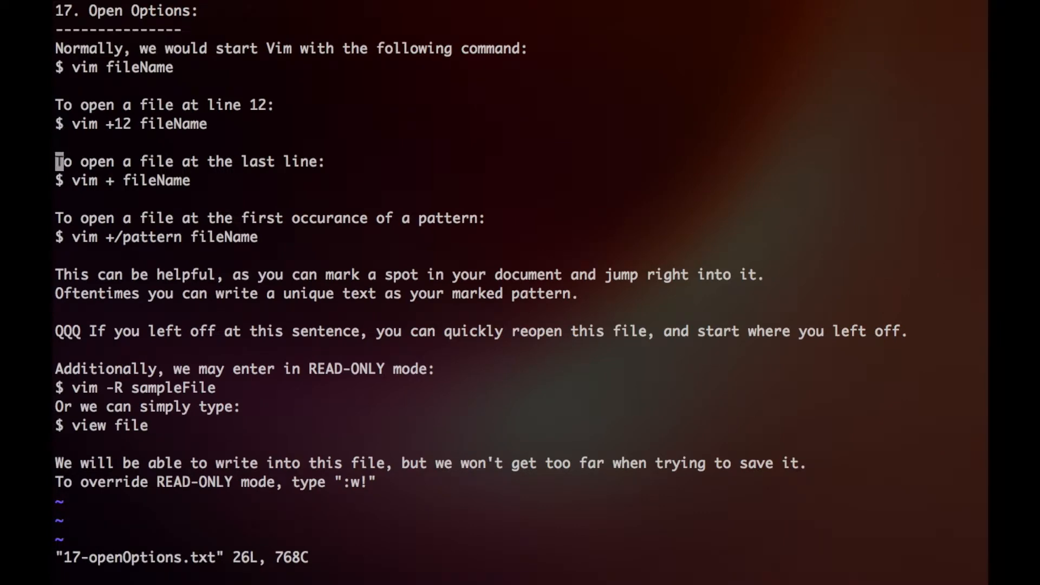
Move down a line in the open-options notes before quitting Vim.
{"action": "key", "text": "j"}
{"action": "type", "text": "vim"}
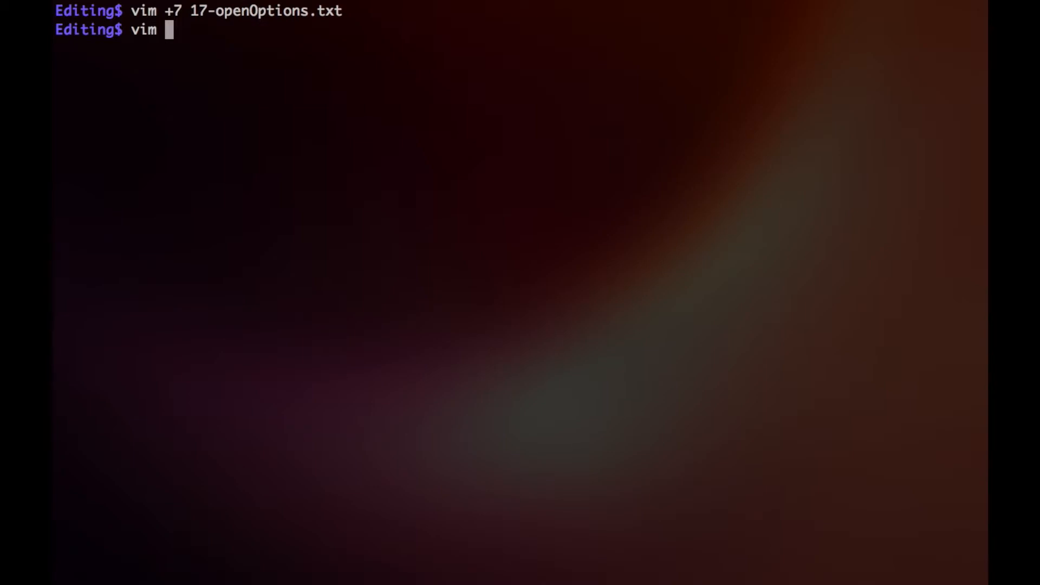
Reopen 17-openOptions.txt with +/QQQ so Vim jumps to the QQQ marker line.
{"action": "type", "text": "+/QQQ"}
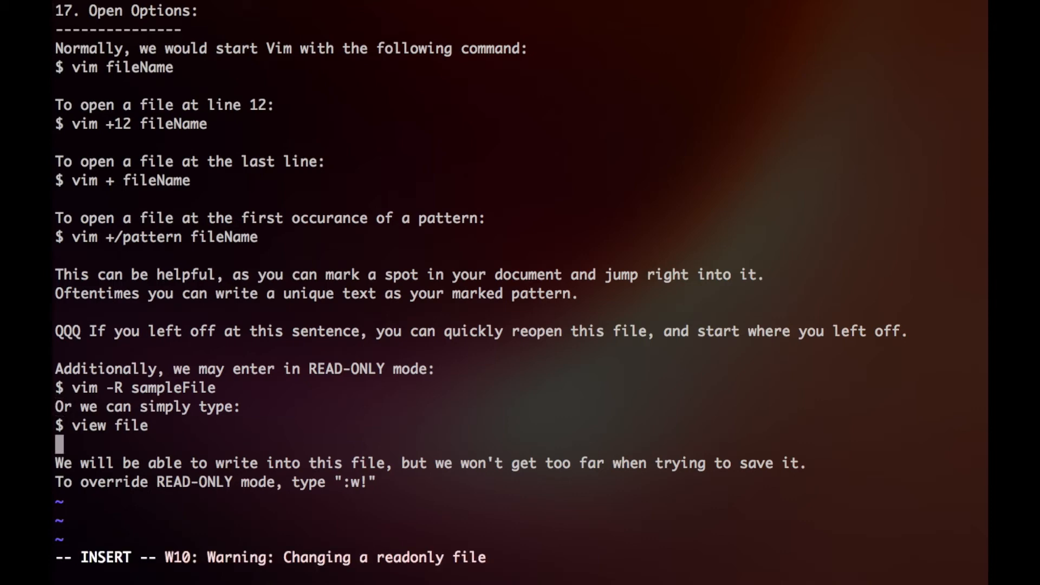
Add a 'hello world!' line and force-save the read-only file with :w! after :w is refused.
{"action": "type", "text": "hello world!"}
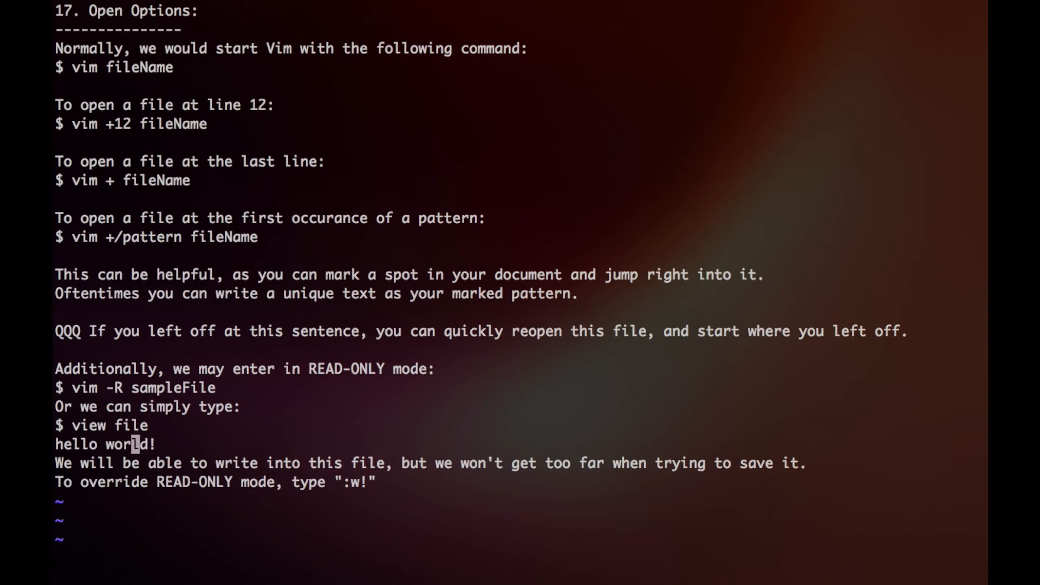
{"action": "type", "text": ":w"}
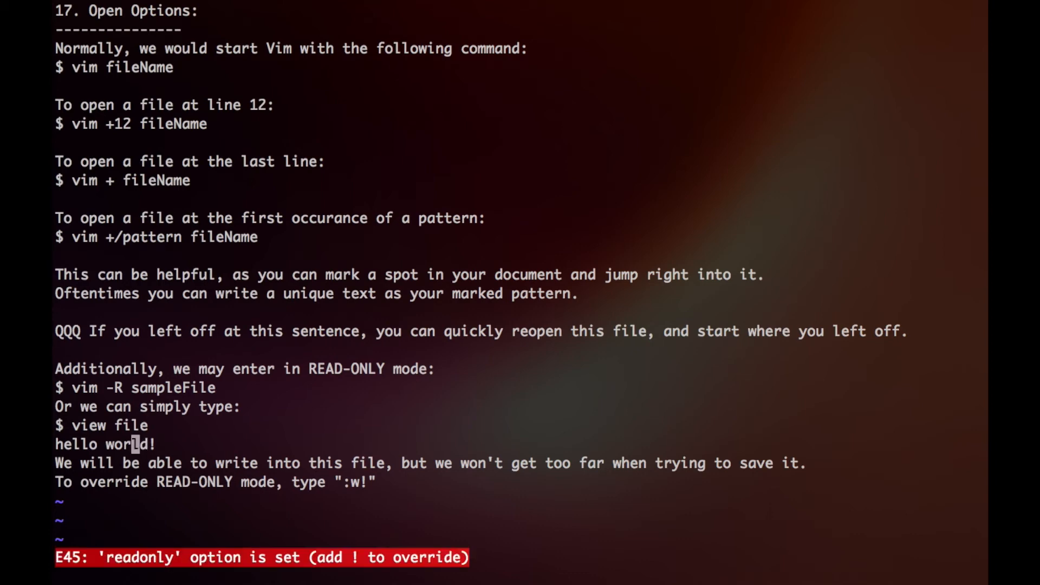
{"action": "type", "text": ":w!"}
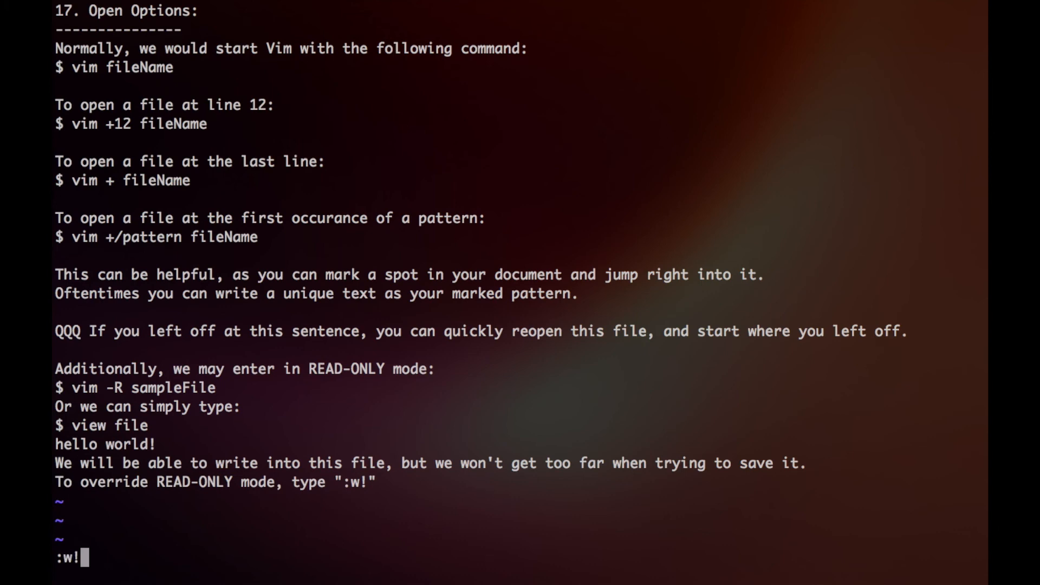